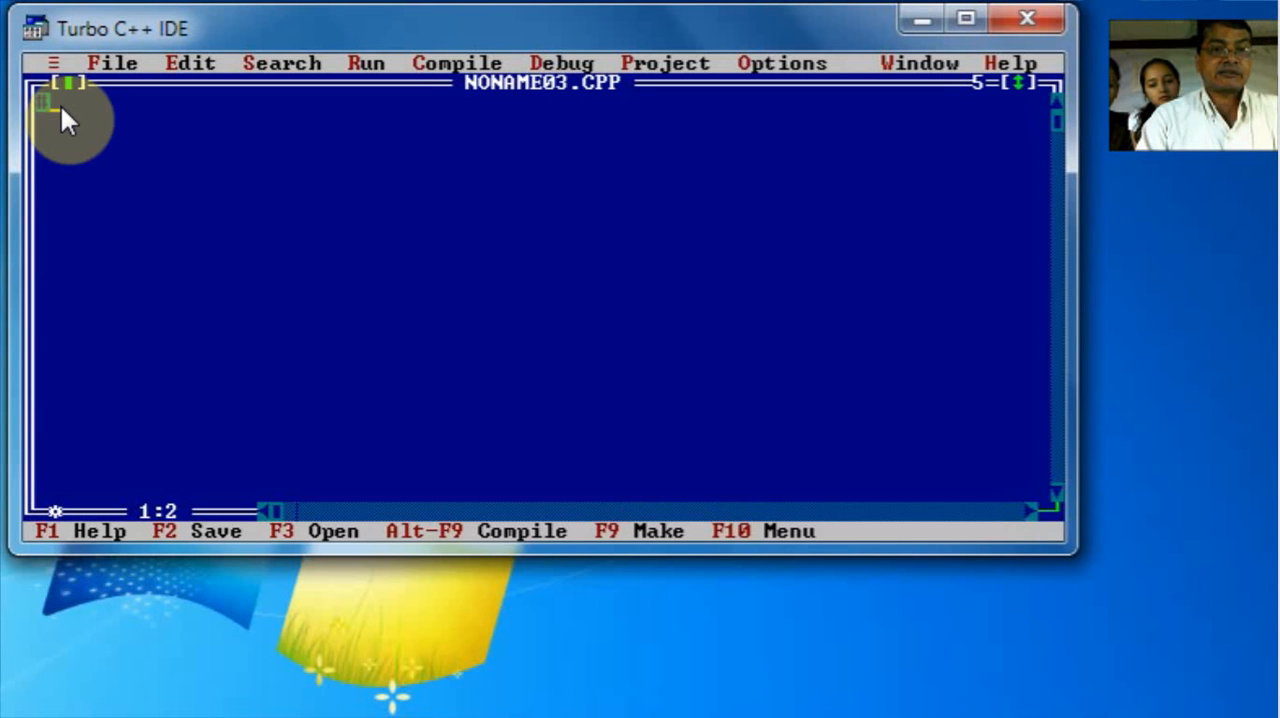
# - Write #include<stdio.h>, #include<conio.h> and the void main() header with its opening brace
pyautogui.write('#include')
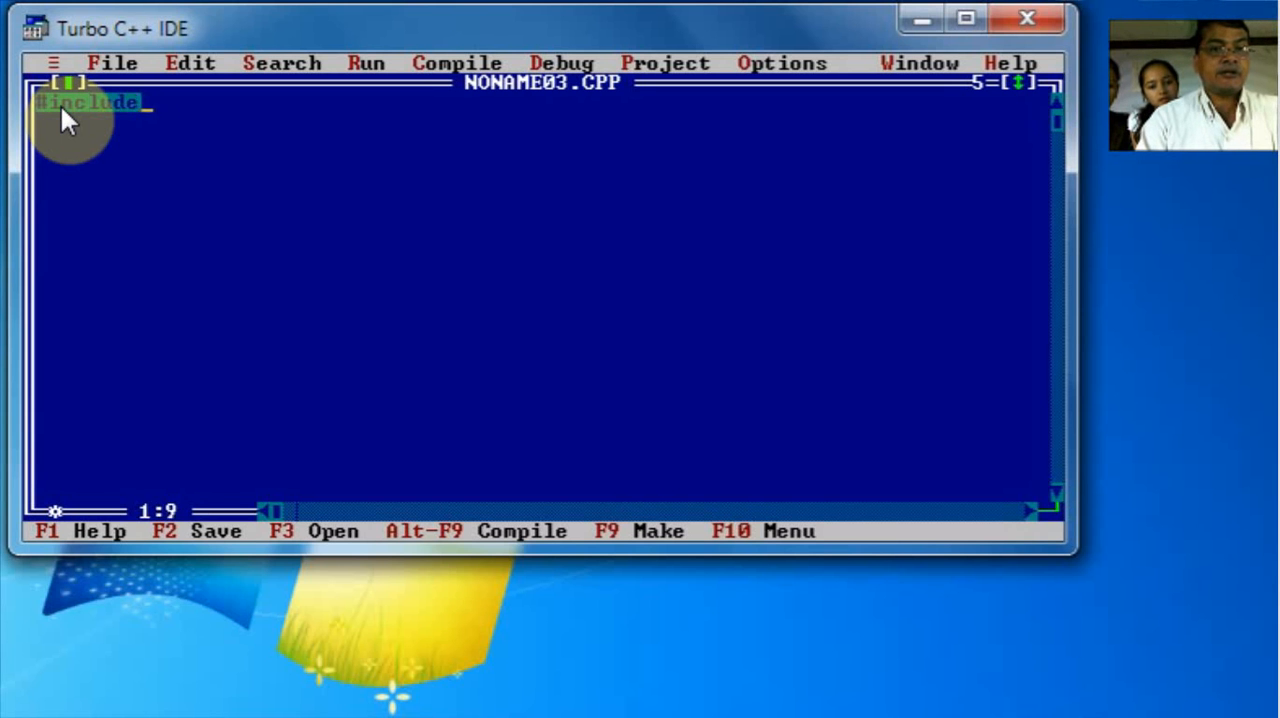
pyautogui.write('<stdio.h>')
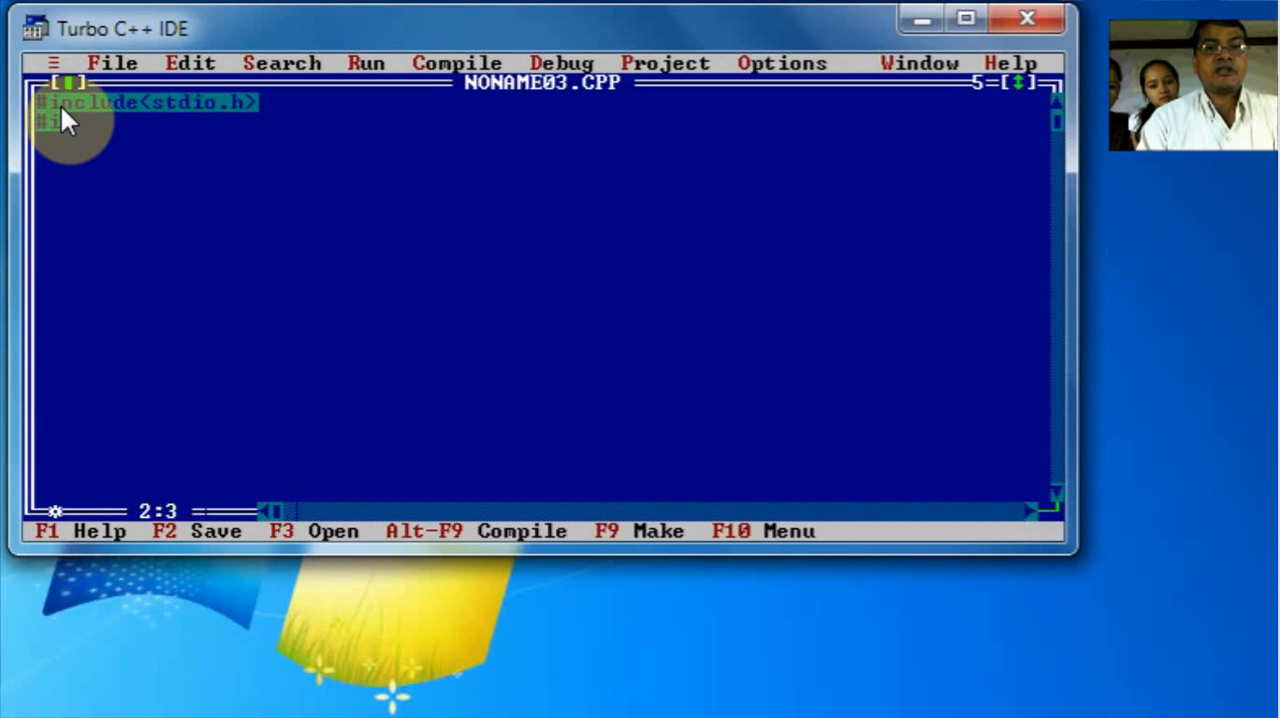
pyautogui.write('#include<')
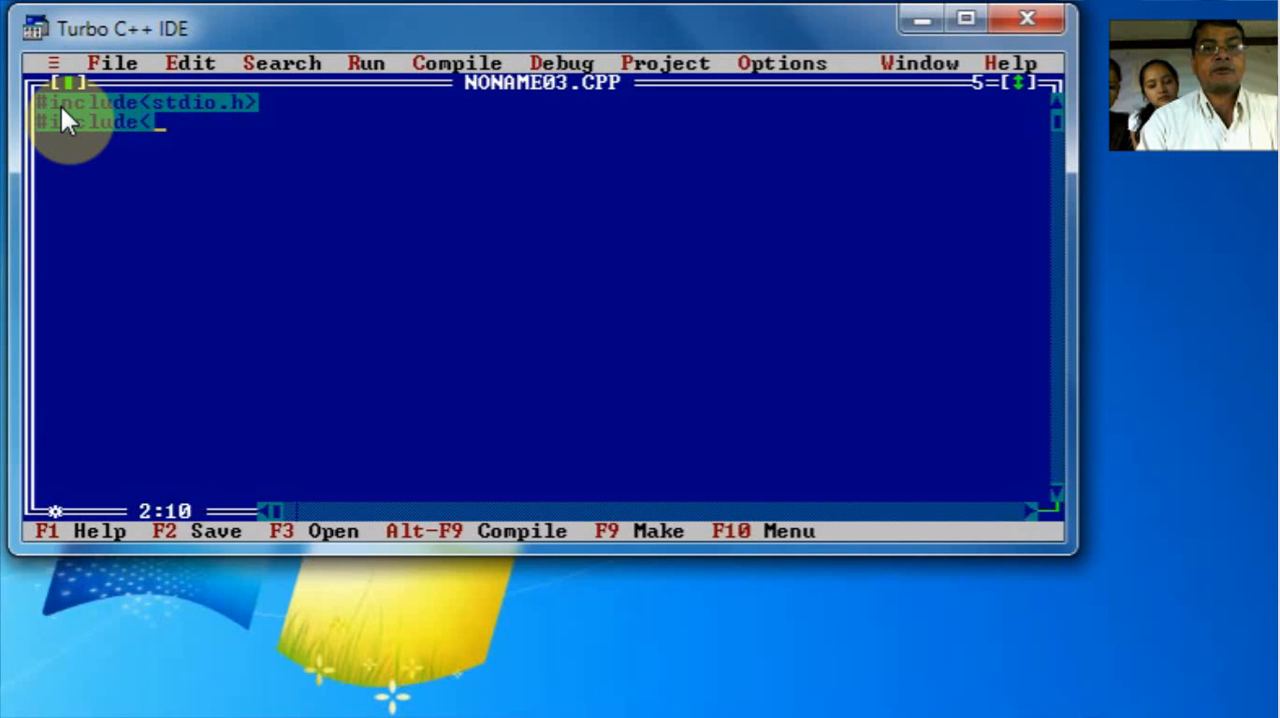
pyautogui.write('conio.h')
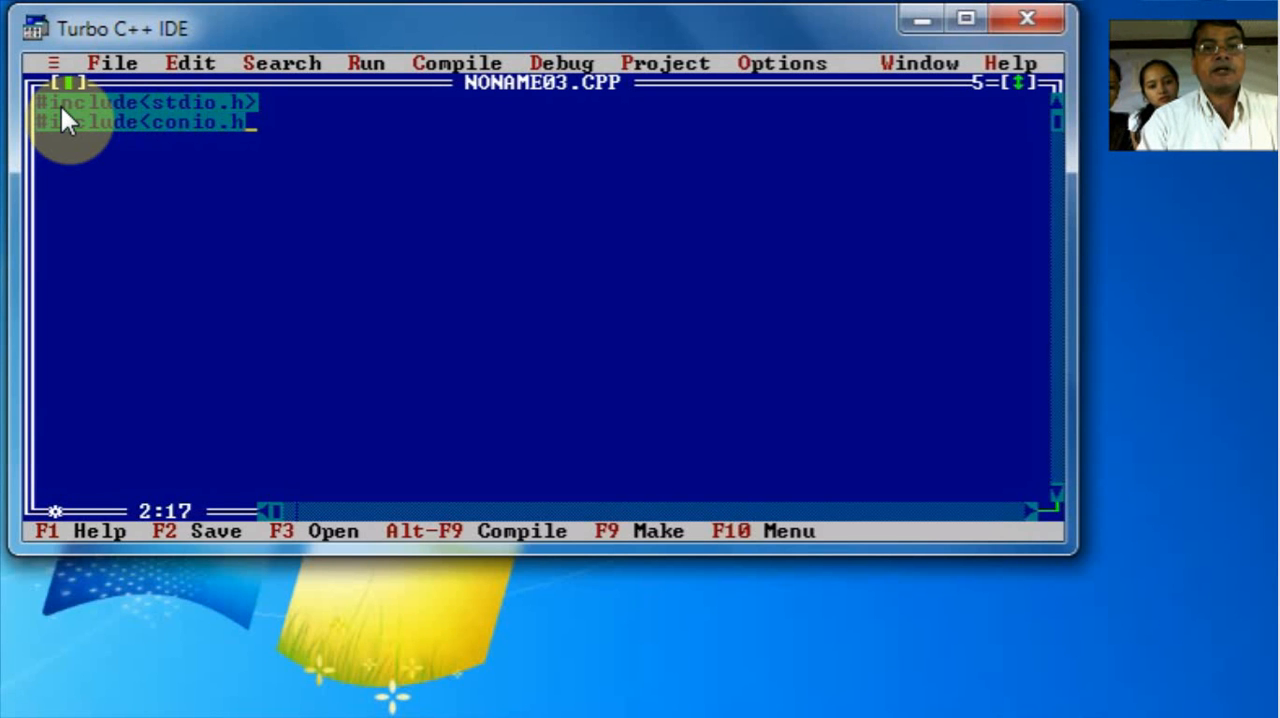
pyautogui.write('void main(')
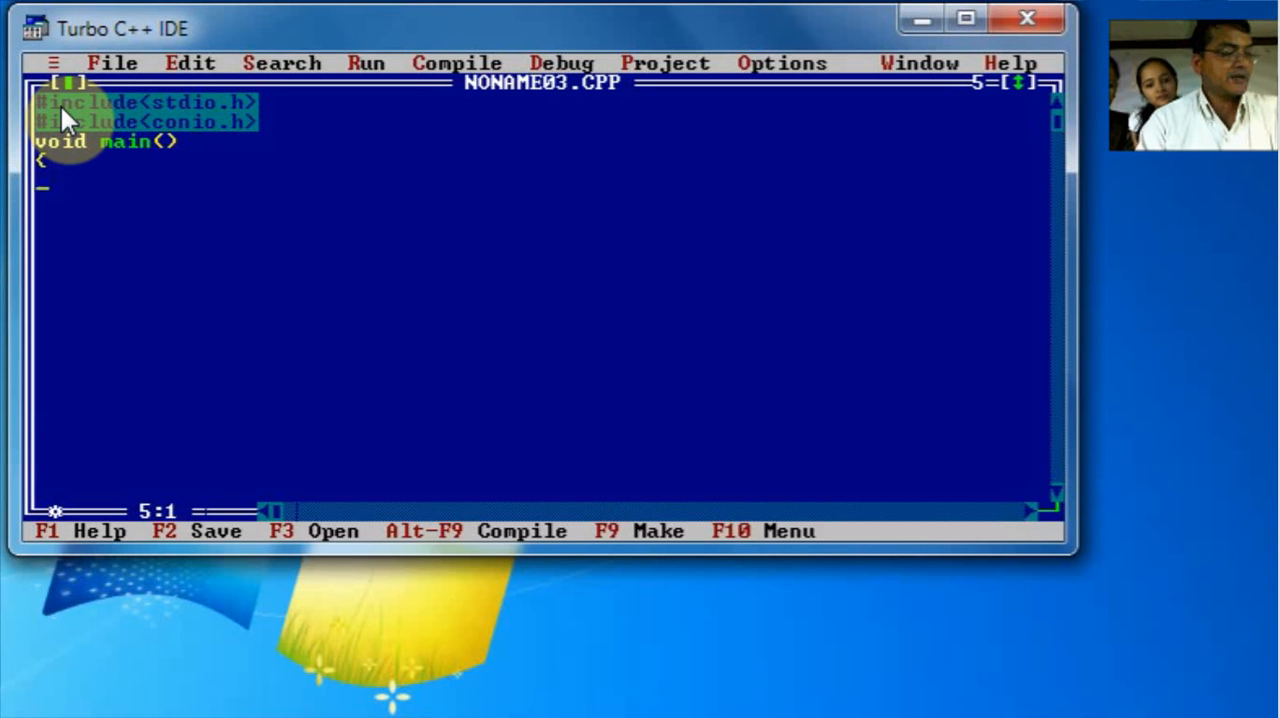
# - Declare the variables as int fact=1,n,i;
pyautogui.write('int fact')
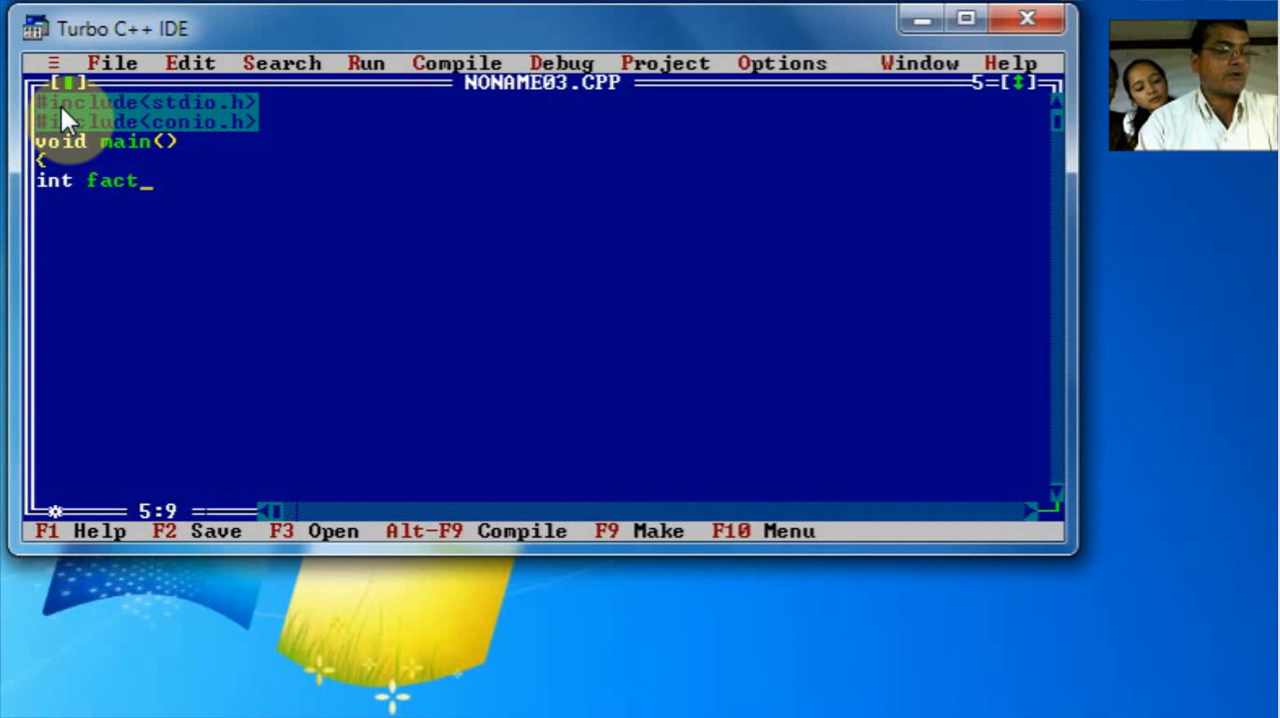
pyautogui.write('=')
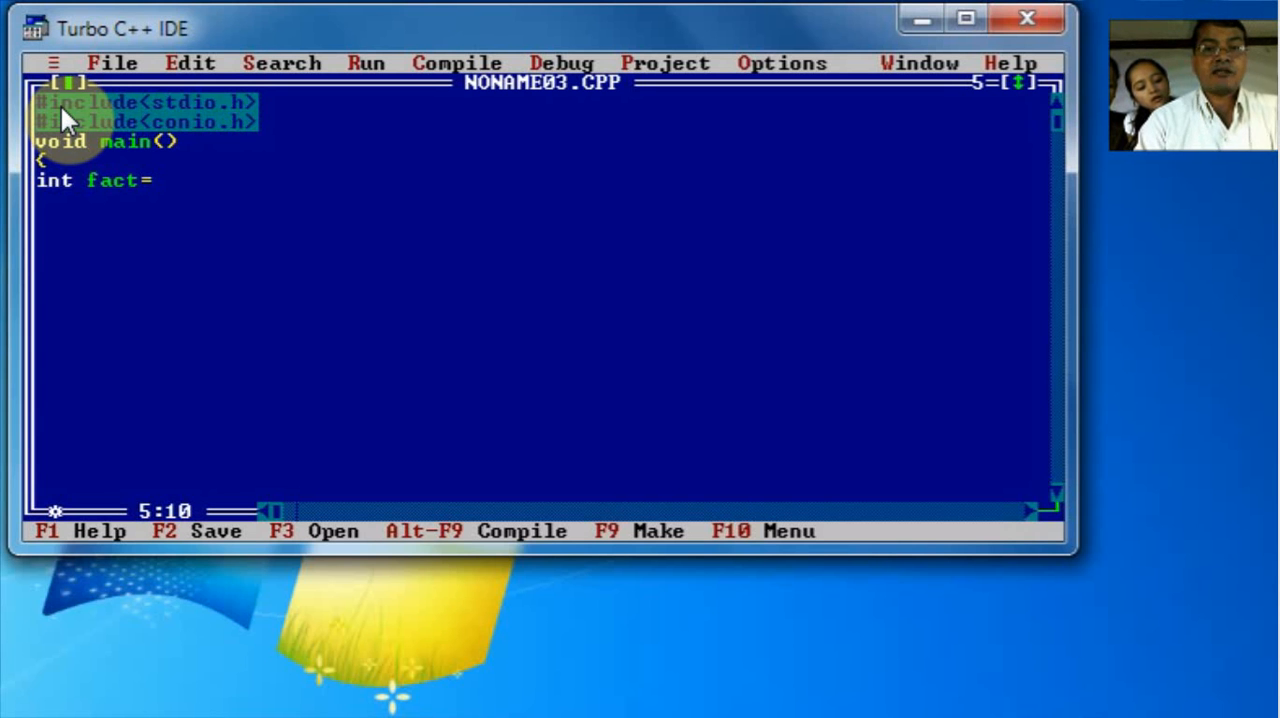
pyautogui.write('1,')
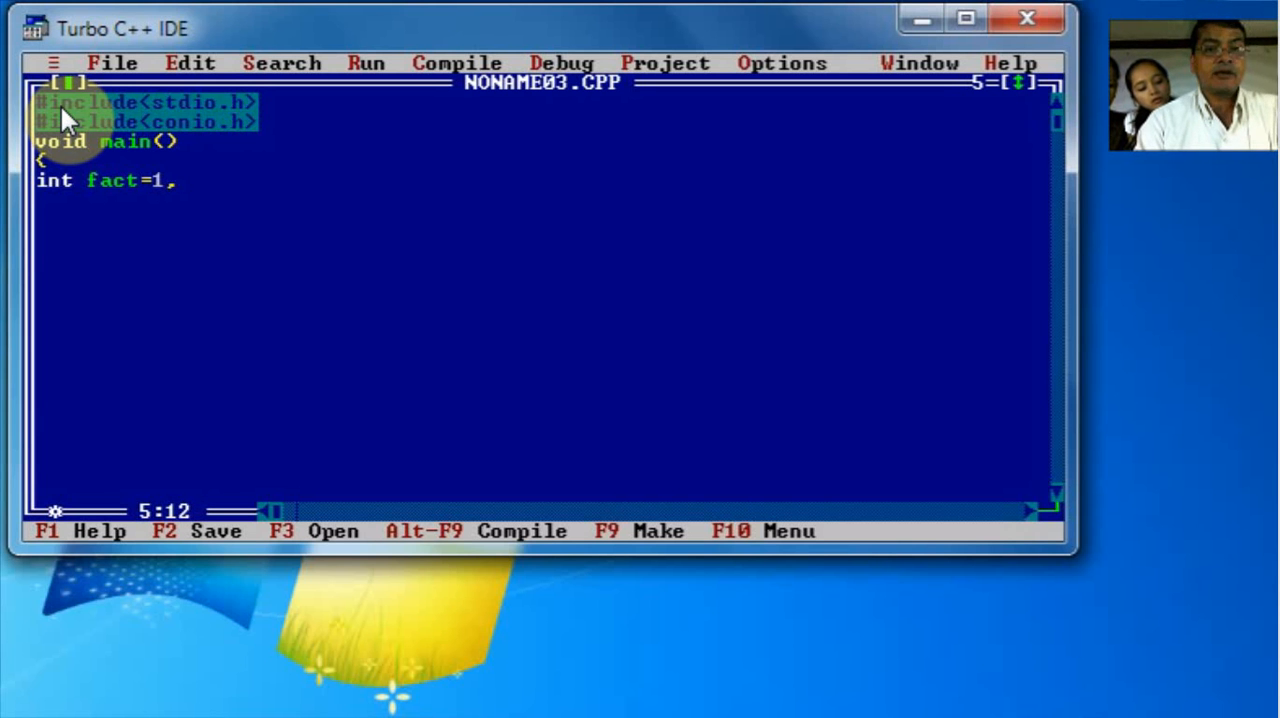
pyautogui.write(',n,i')
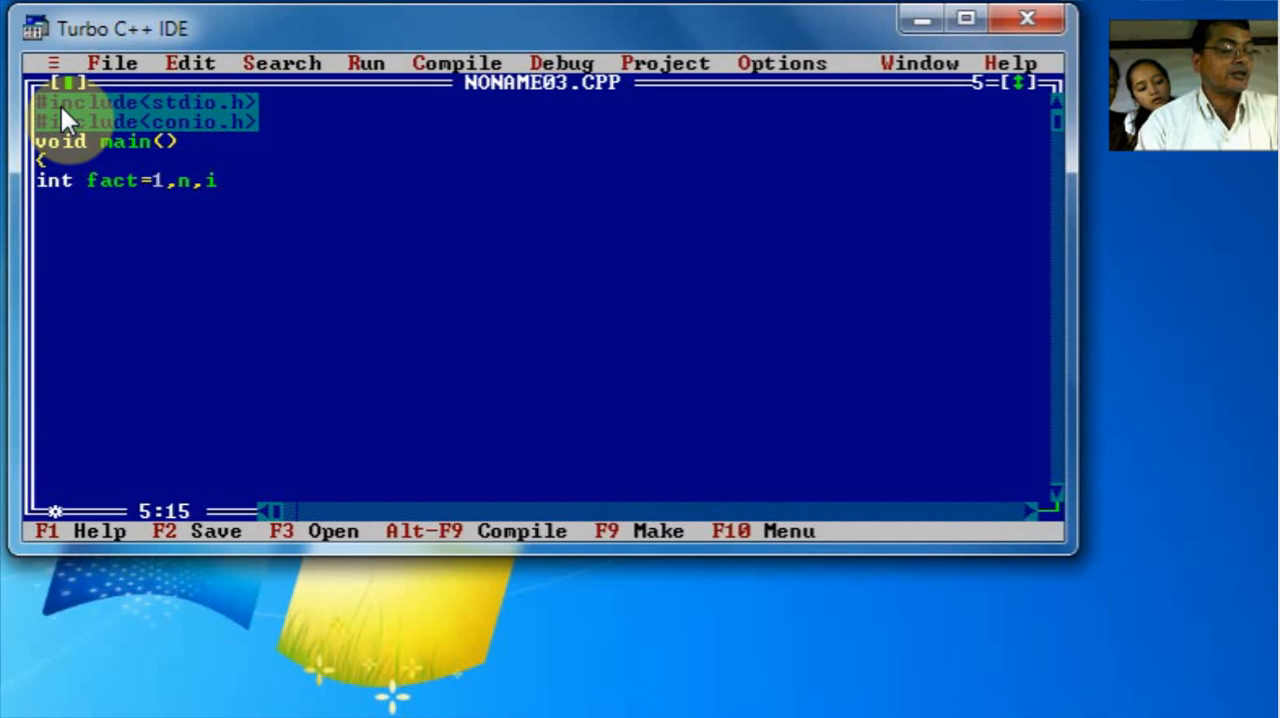
pyautogui.write(';')
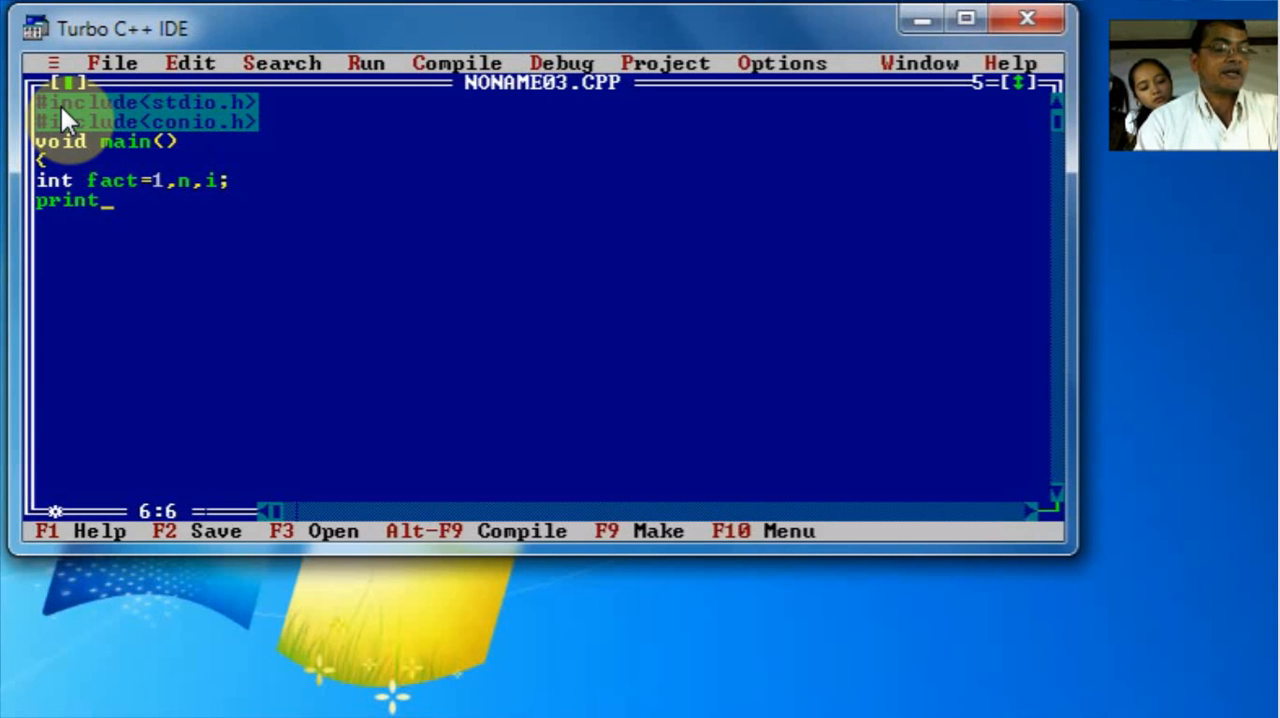
# - Prompt with printf("Enter a number"); and read the value with scanf("%d",&n);
pyautogui.write('f("')
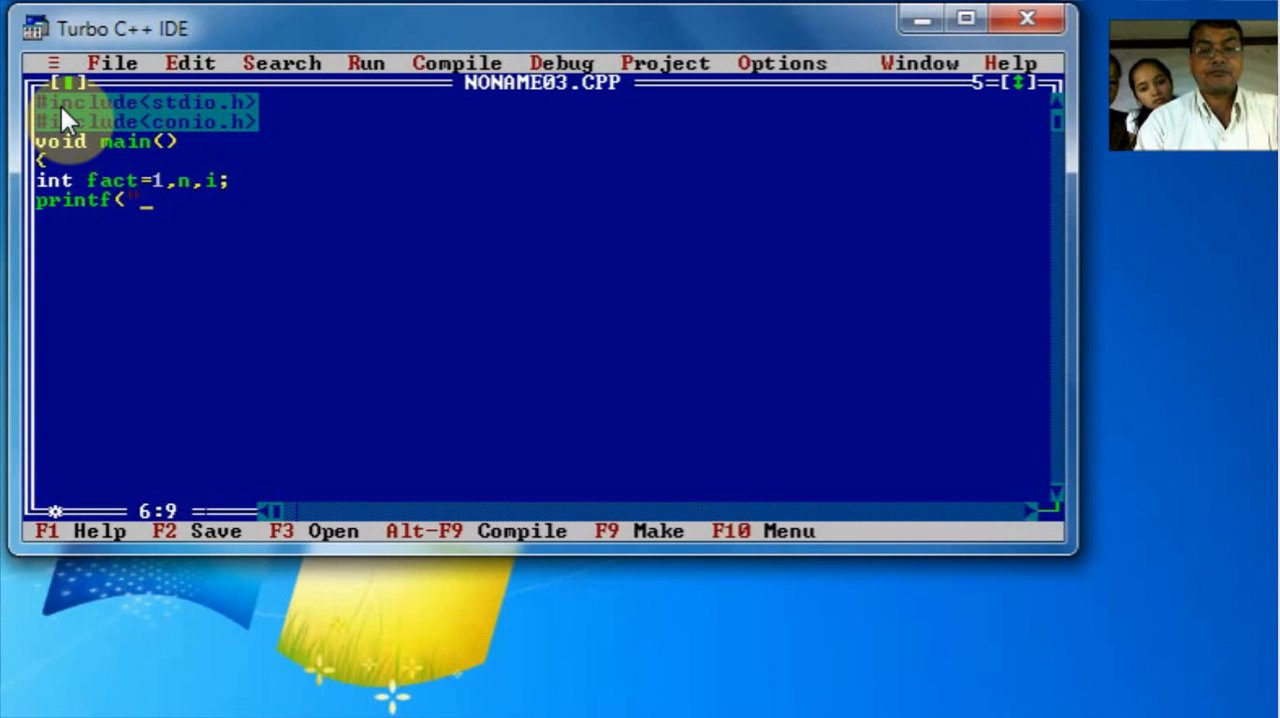
pyautogui.write('Enter a num')
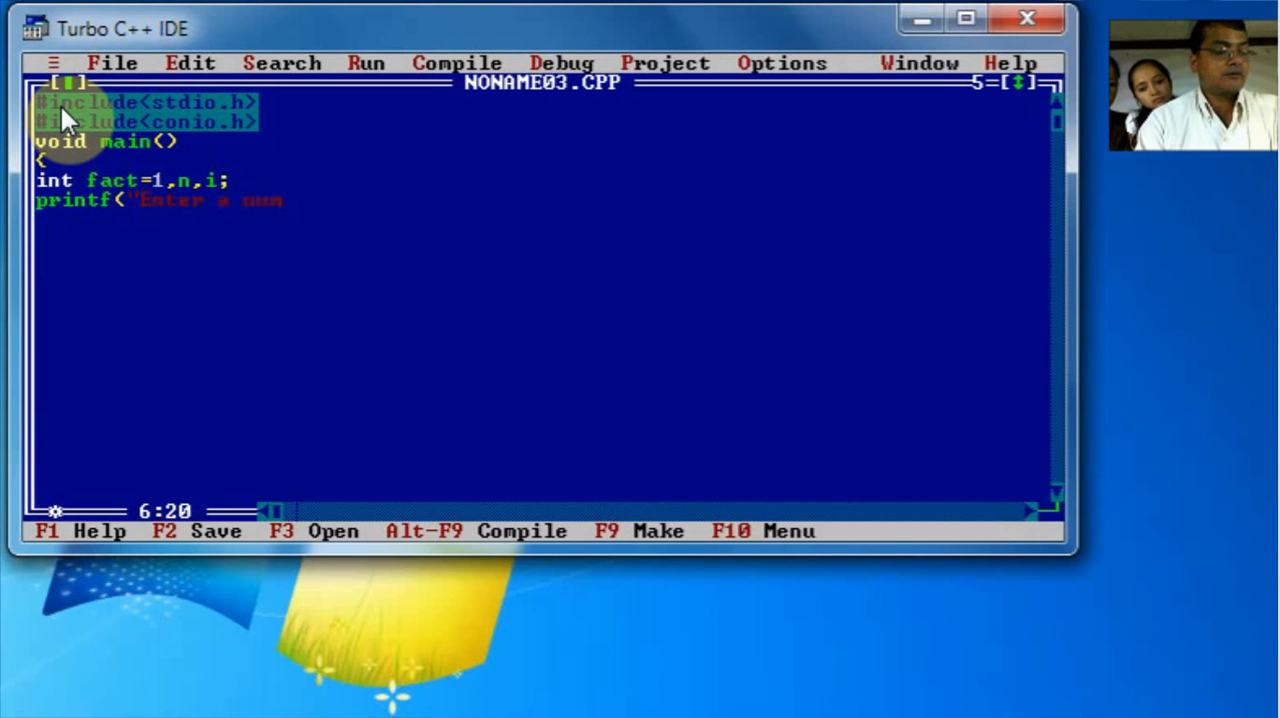
pyautogui.write('ber");')
pyautogui.click(542, 218)
pyautogui.write('scanf(')
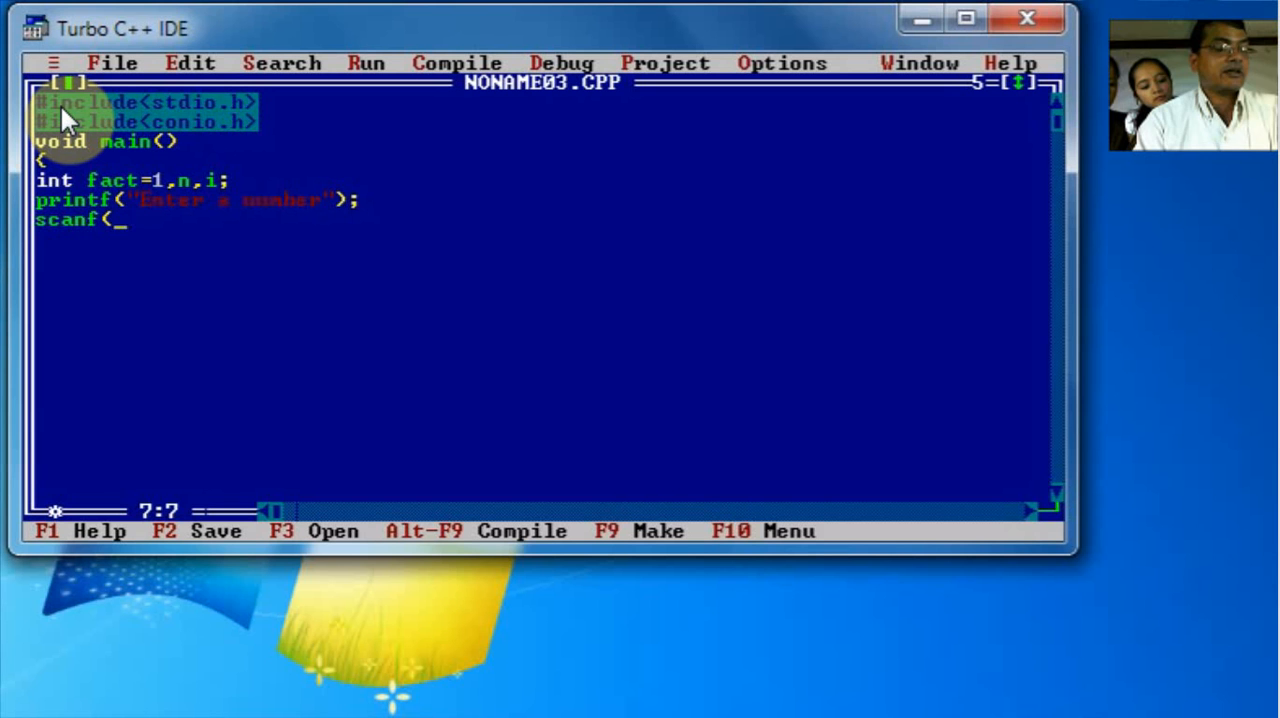
pyautogui.write('"%d"')
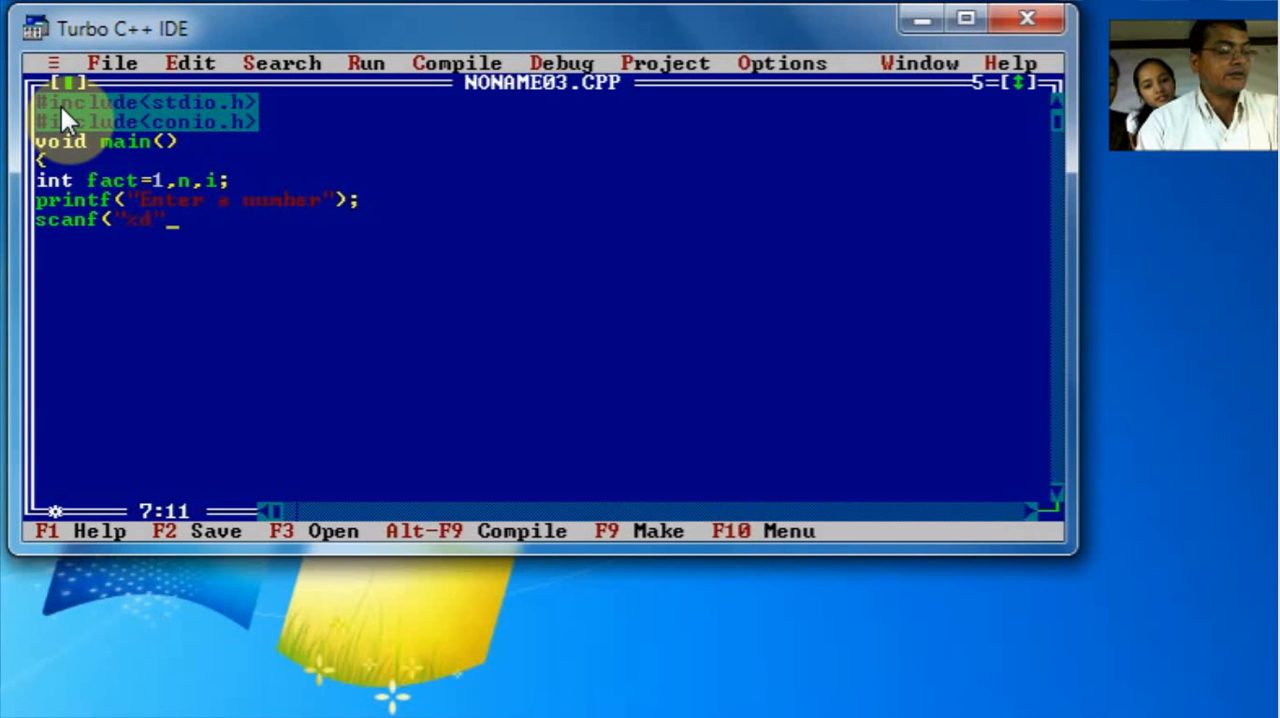
pyautogui.write(',&n);')
pyautogui.click(540, 238)
pyautogui.write('for(')
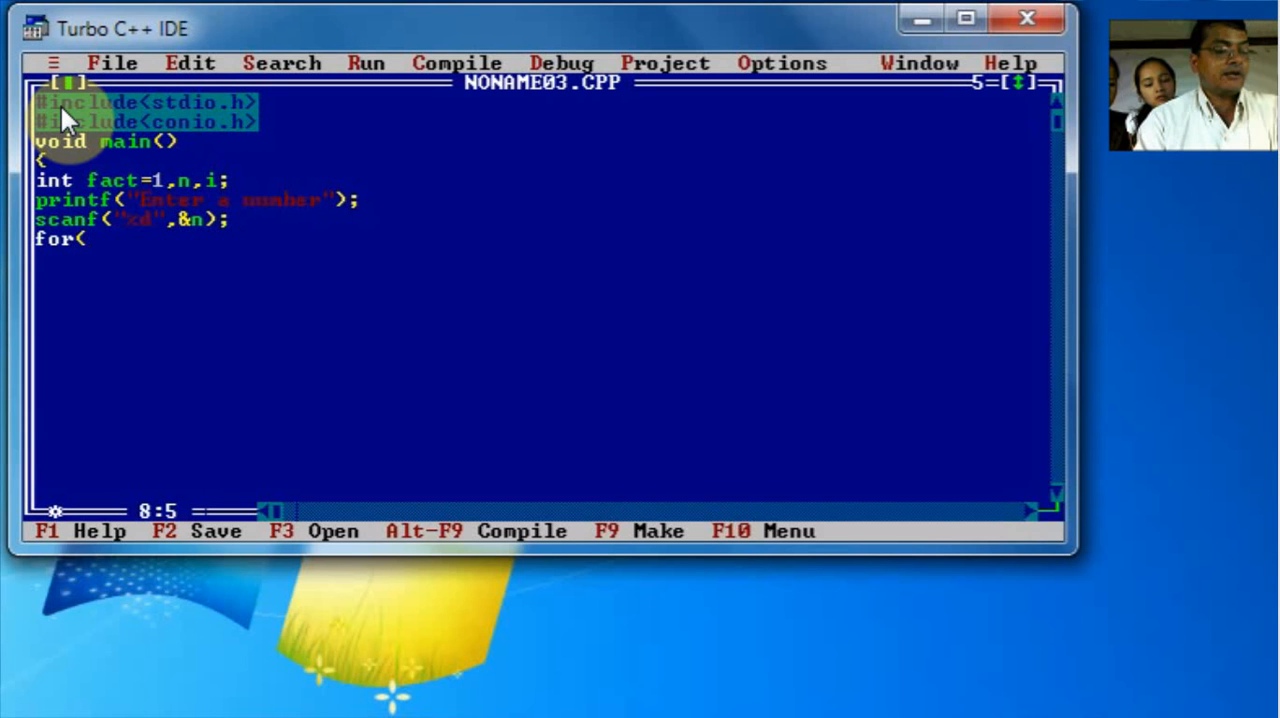
# - Write the loop header for(i=n;i>=1;i-- counting i down from n to 1
pyautogui.write('i=')
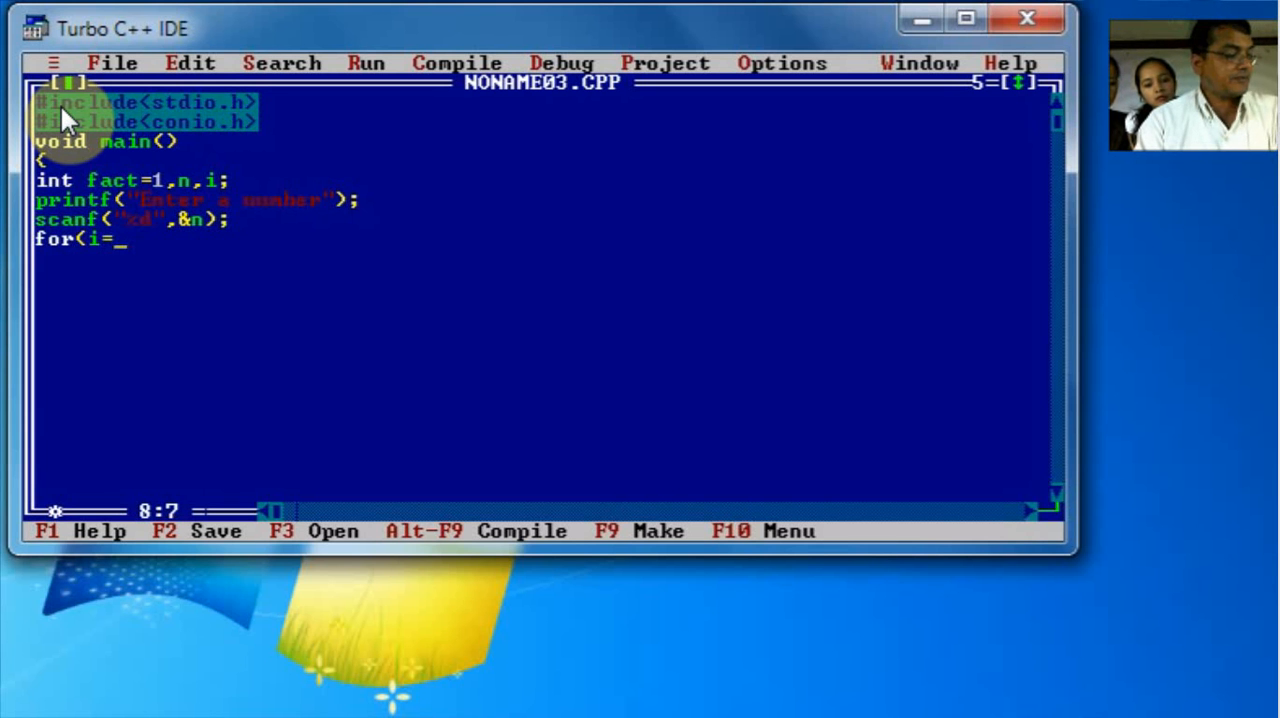
pyautogui.write('n,i')
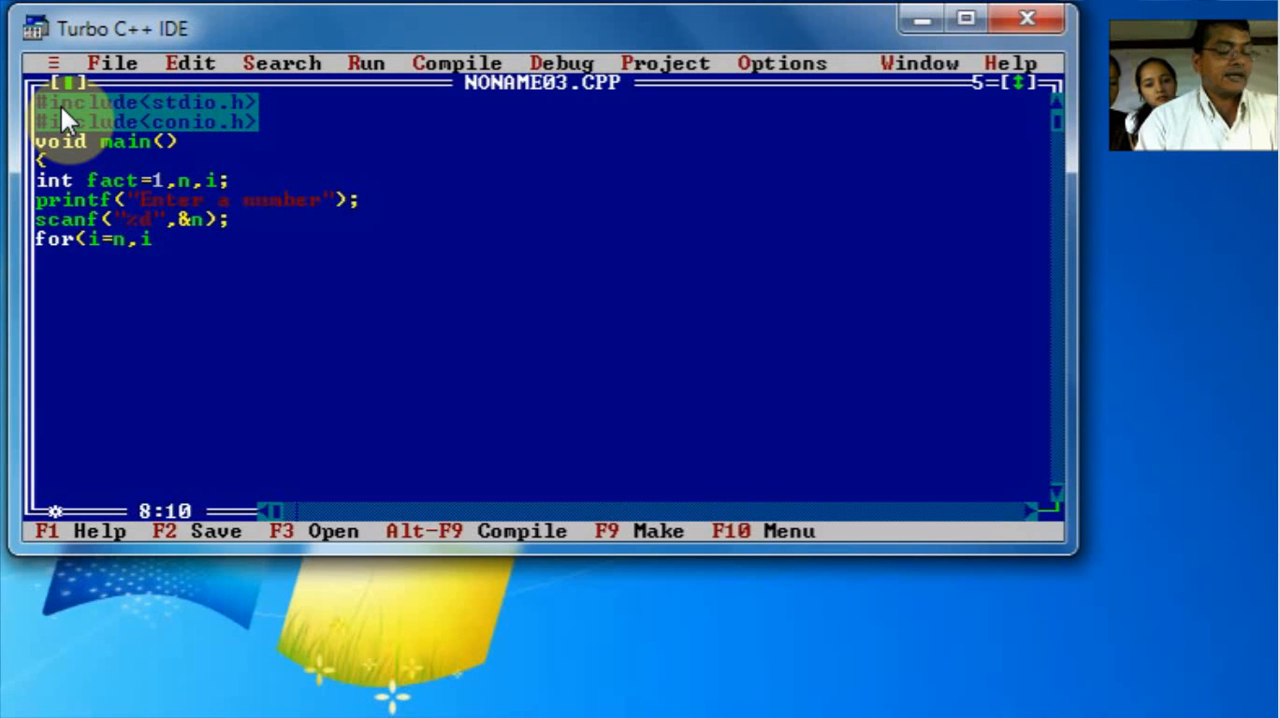
pyautogui.write('>=')
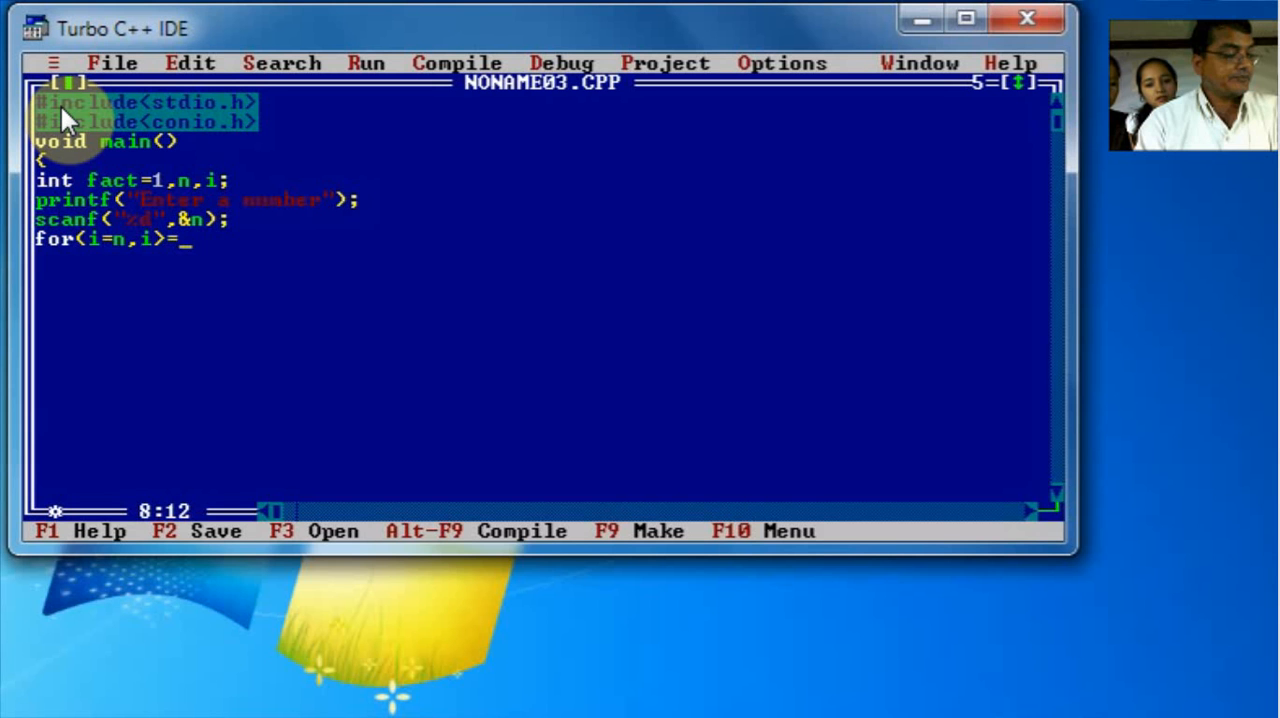
pyautogui.write('1')
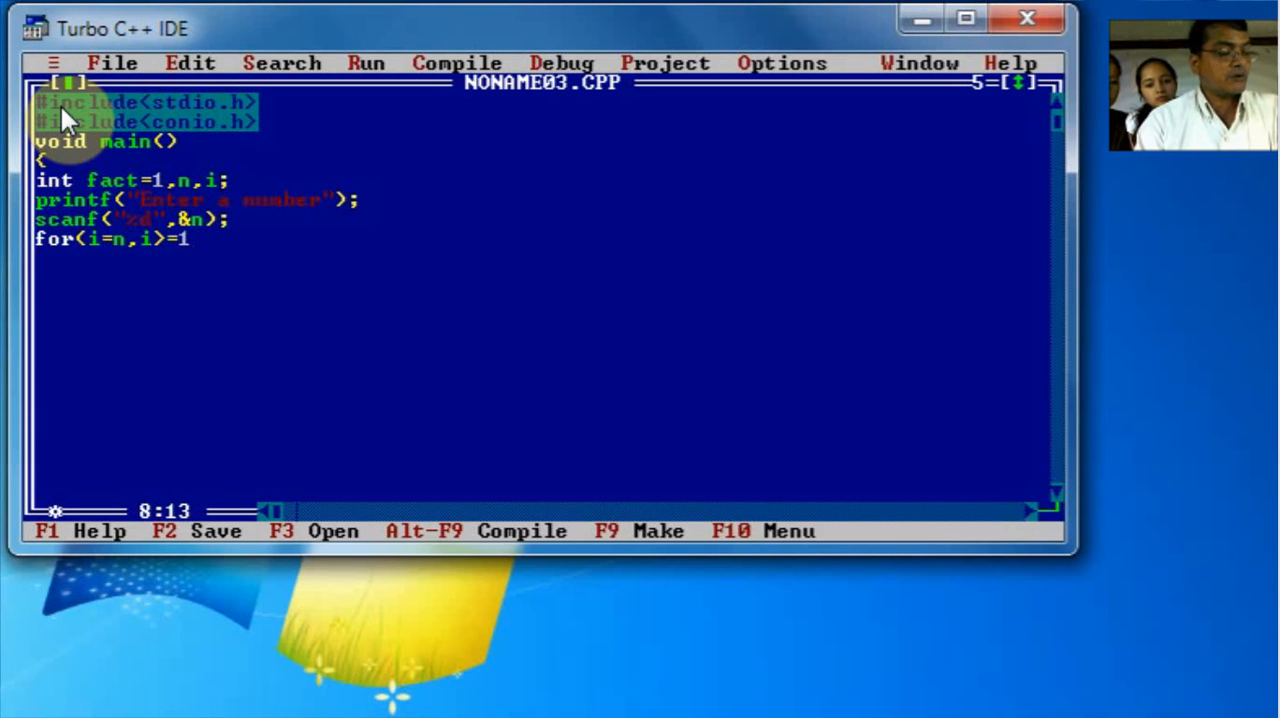
pyautogui.write(';i')
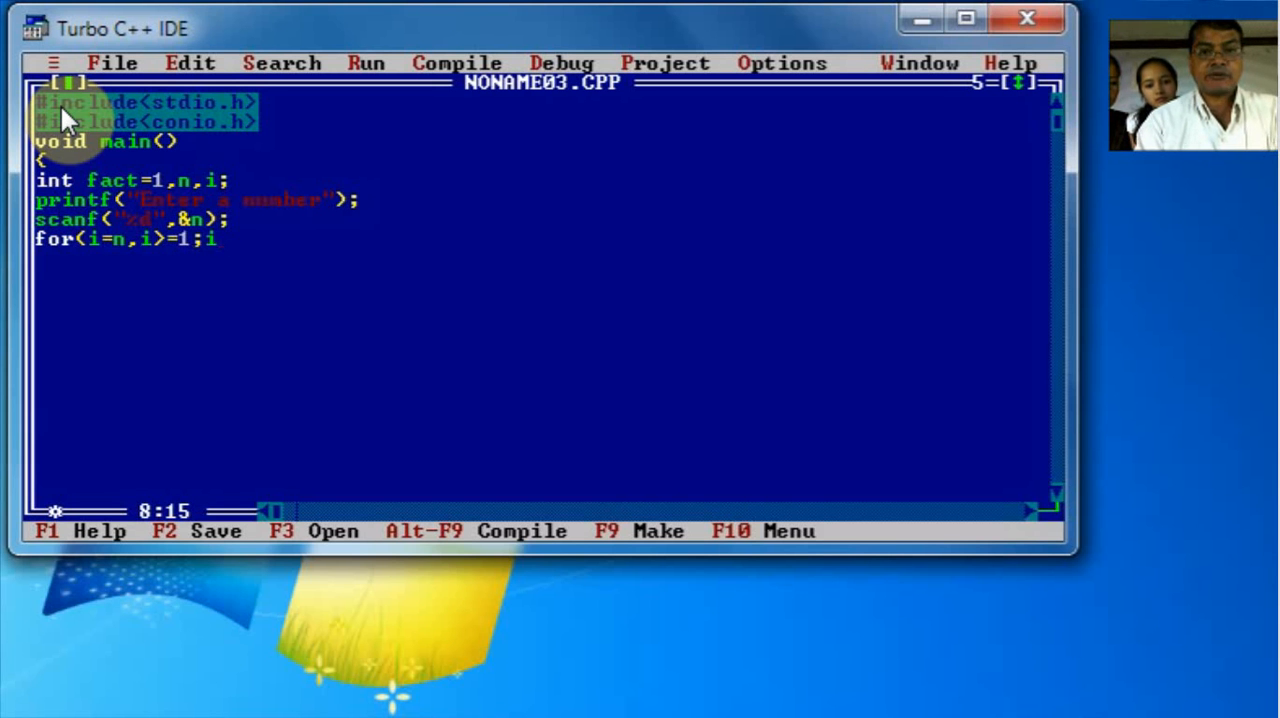
pyautogui.write('--')
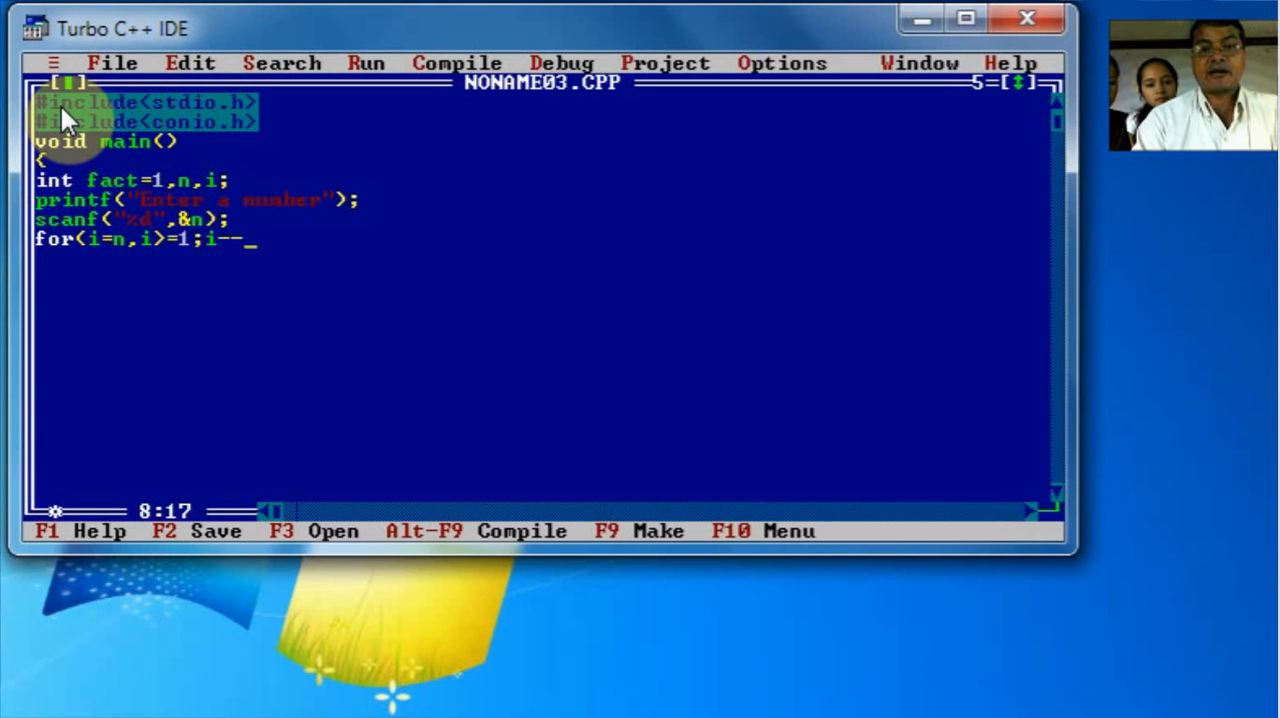
pyautogui.moveTo(150, 250)
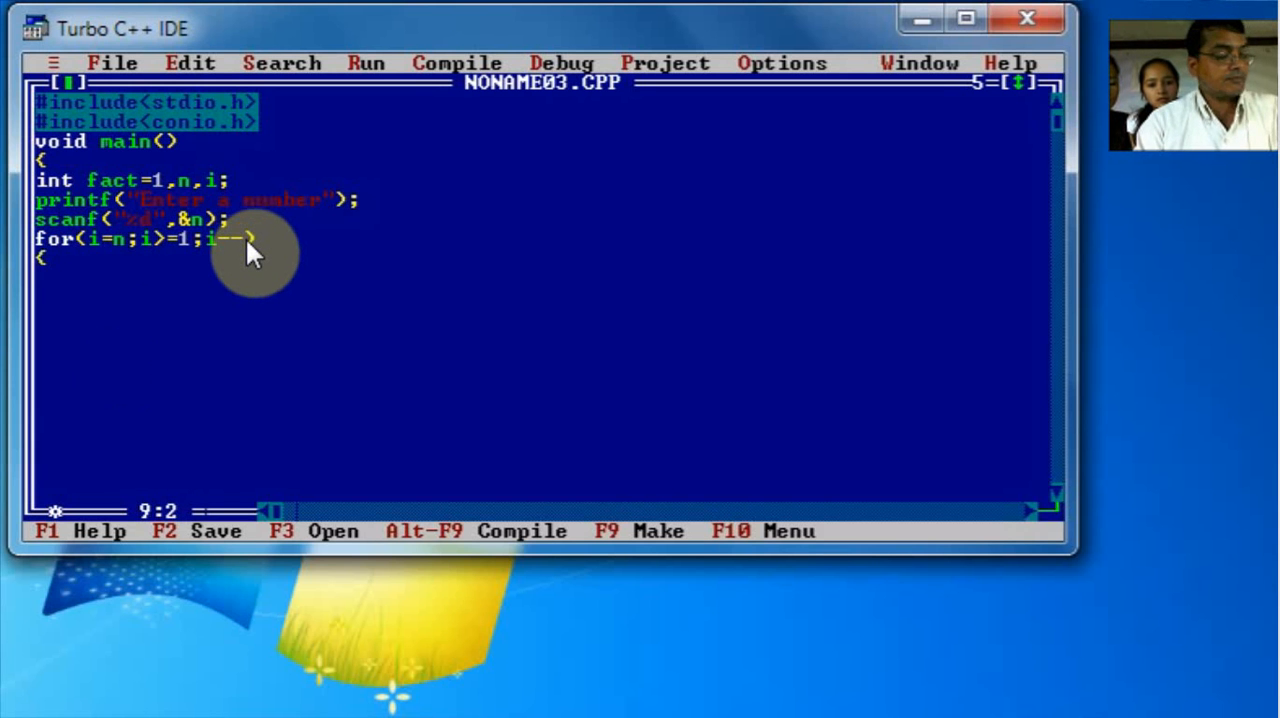
# - Make the loop body compute fact=fact*i;
pyautogui.write('fact')
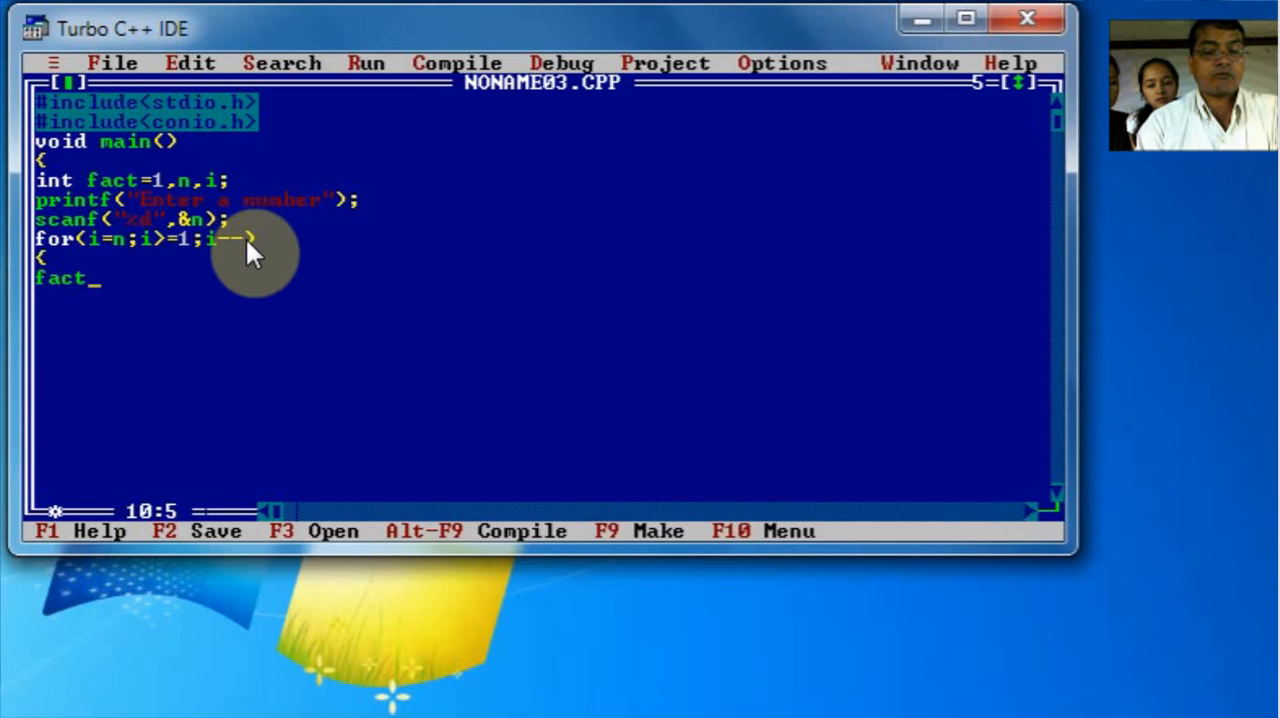
pyautogui.write('=fac')
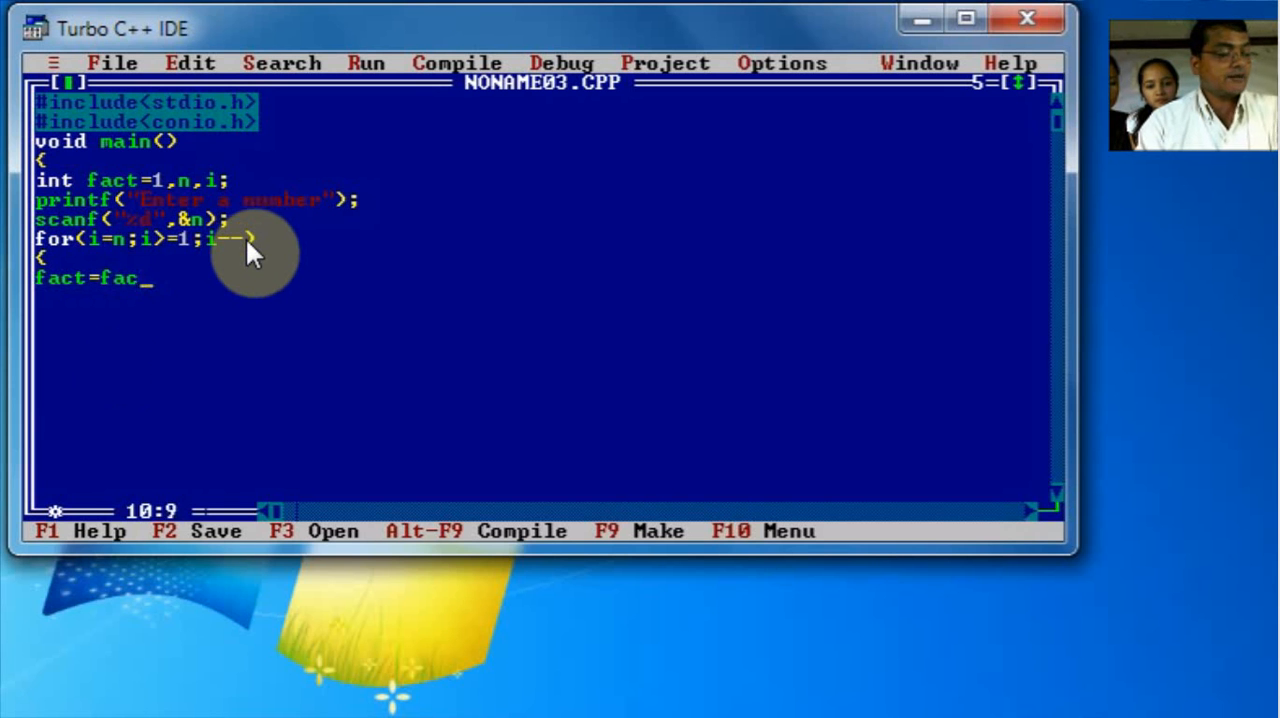
pyautogui.write('t*i;')
pyautogui.click(540, 296)
pyautogui.write('}')
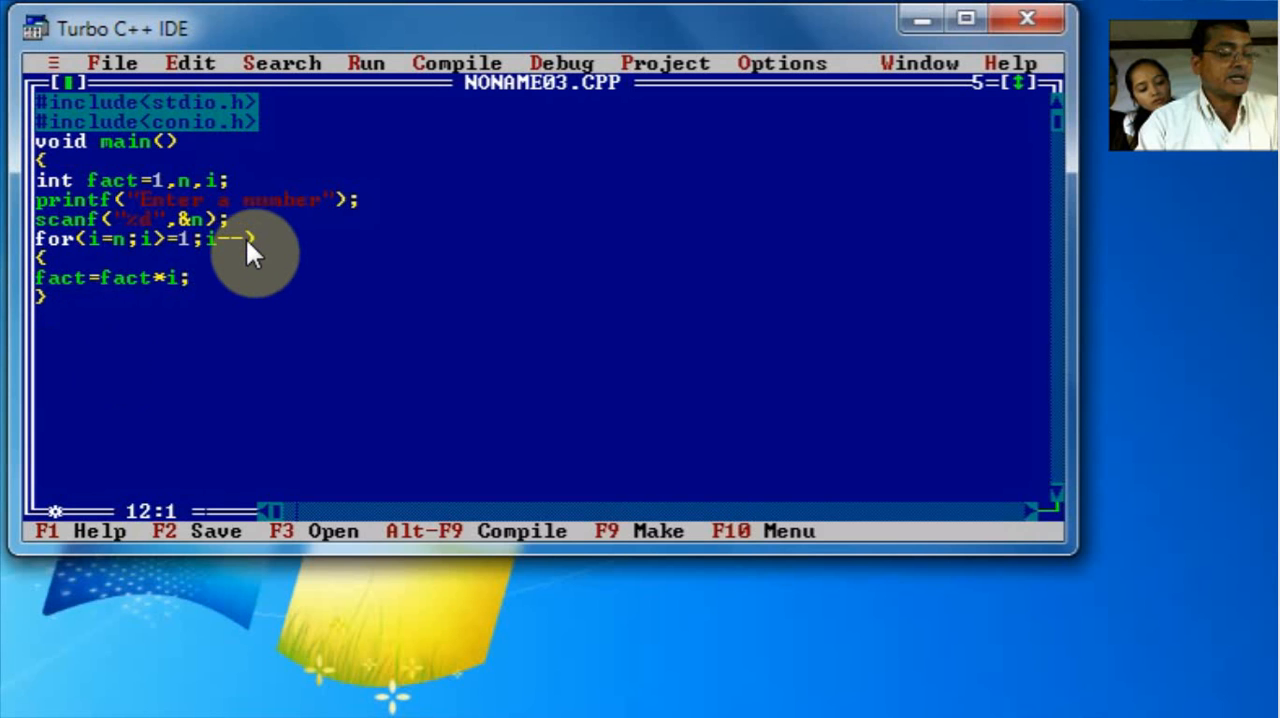
# - Print the result with printf("The factorial is %d",fact); then call getch(); and close main
pyautogui.write('printf("The')
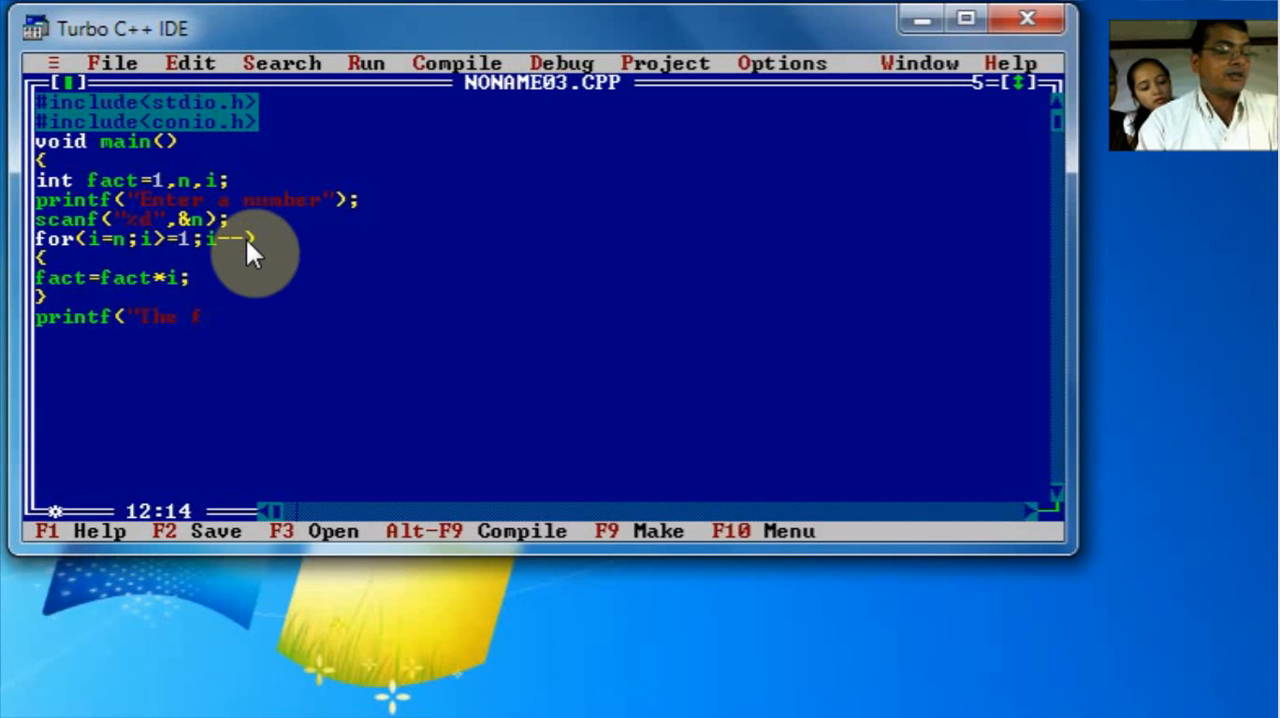
pyautogui.write('factorial is')
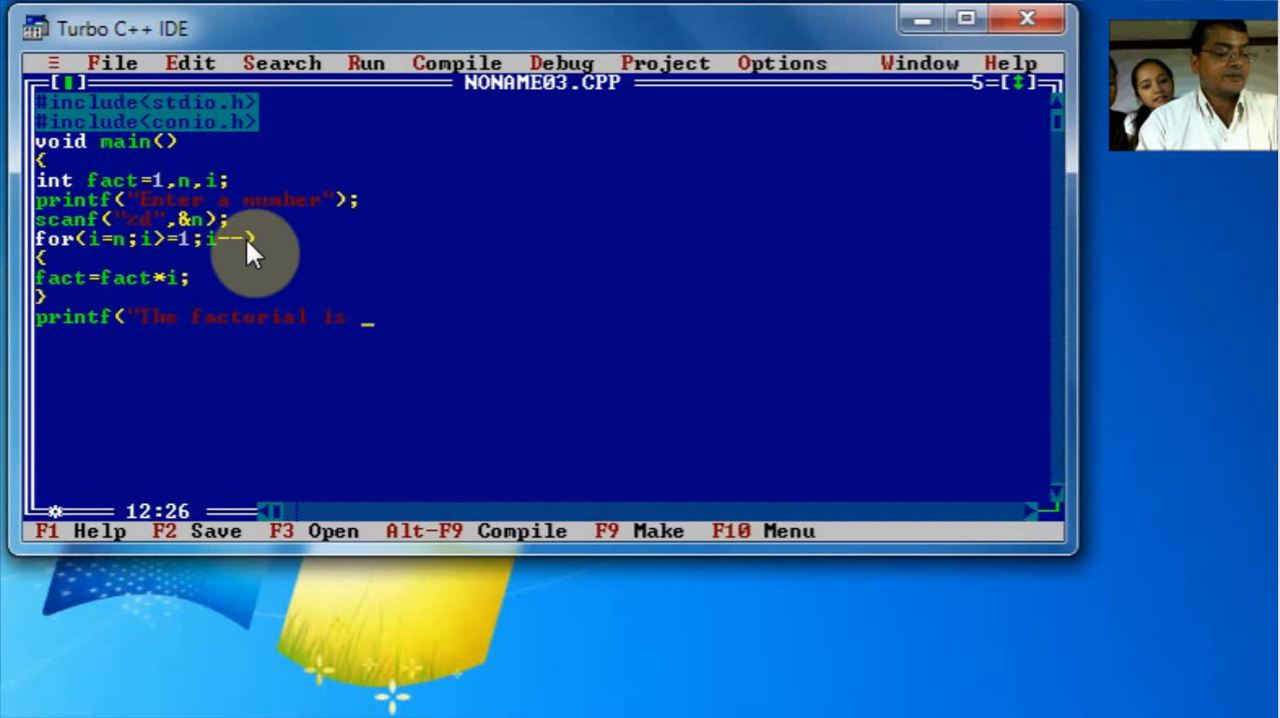
pyautogui.write('%d",')
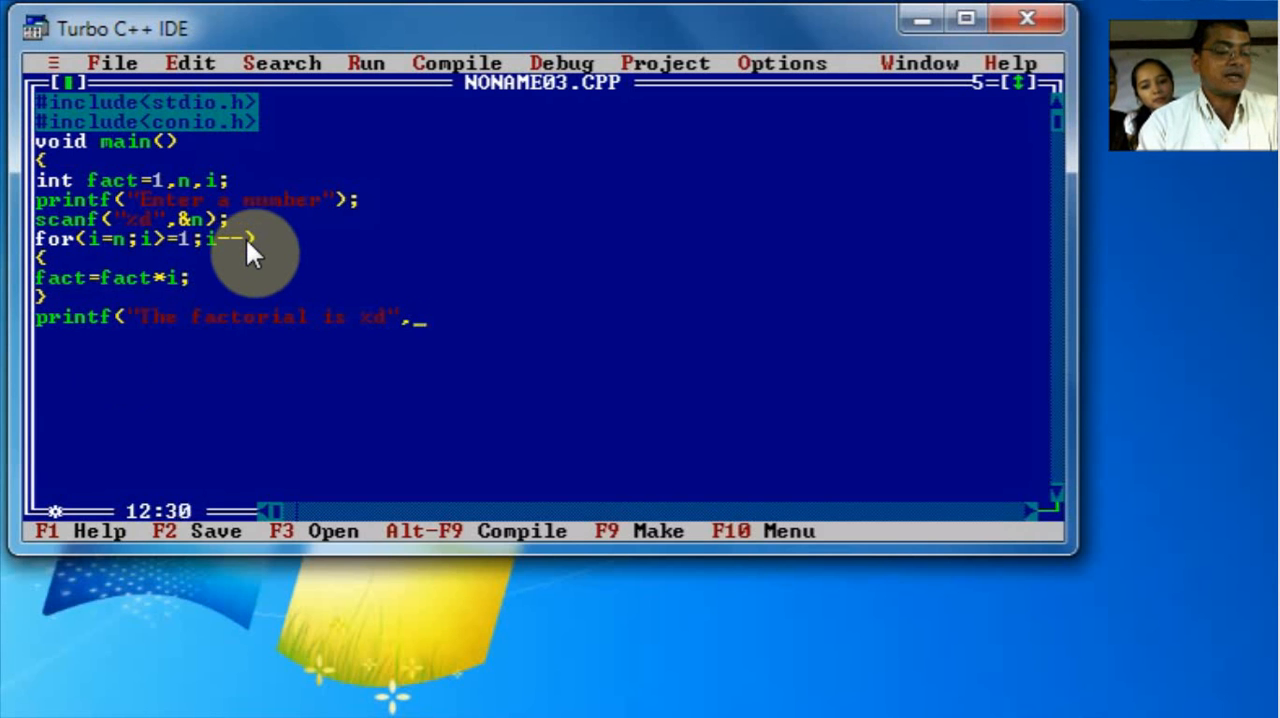
pyautogui.write('fact);')
pyautogui.click(540, 336)
pyautogui.write('getch')
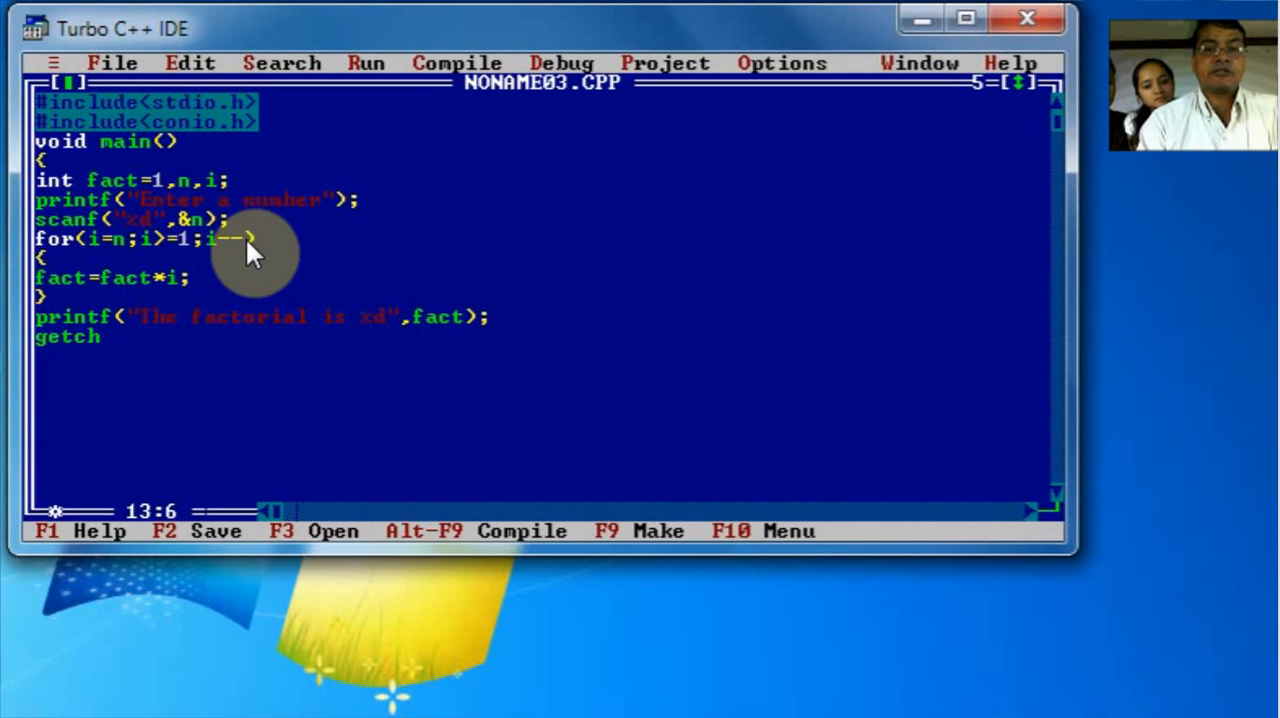
pyautogui.write('();')
pyautogui.write('}')
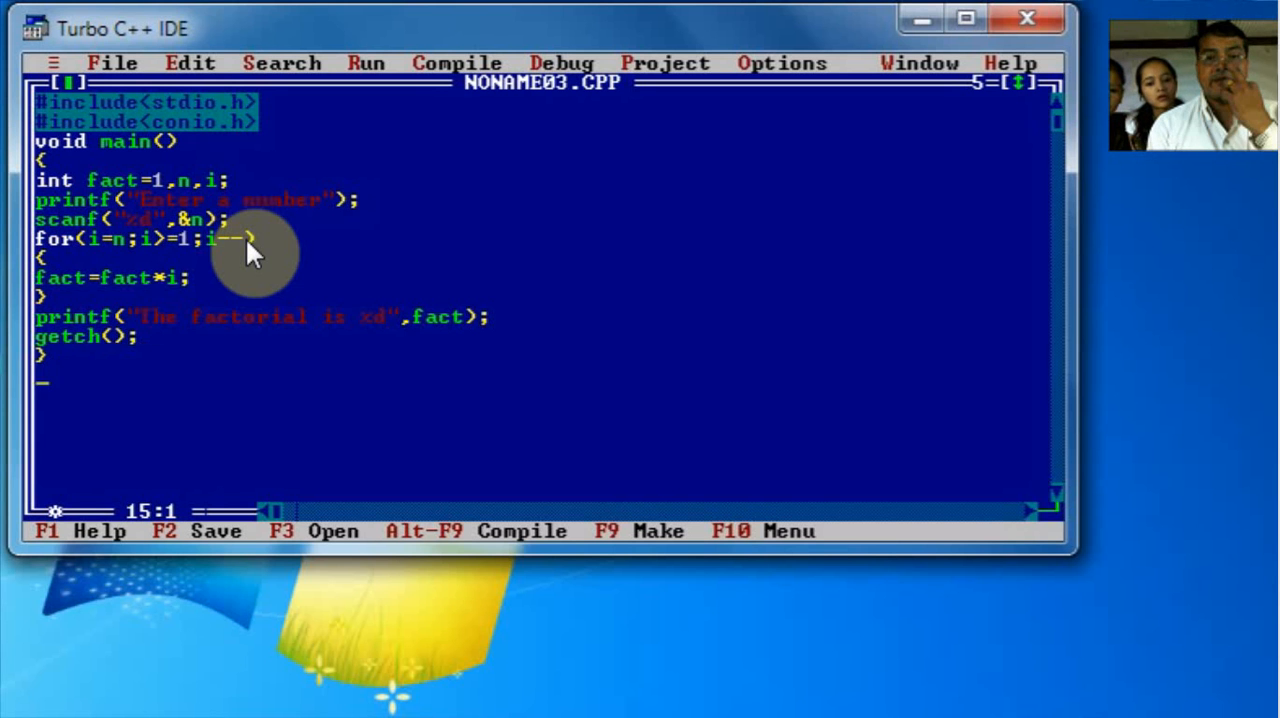
pyautogui.moveTo(196, 336)
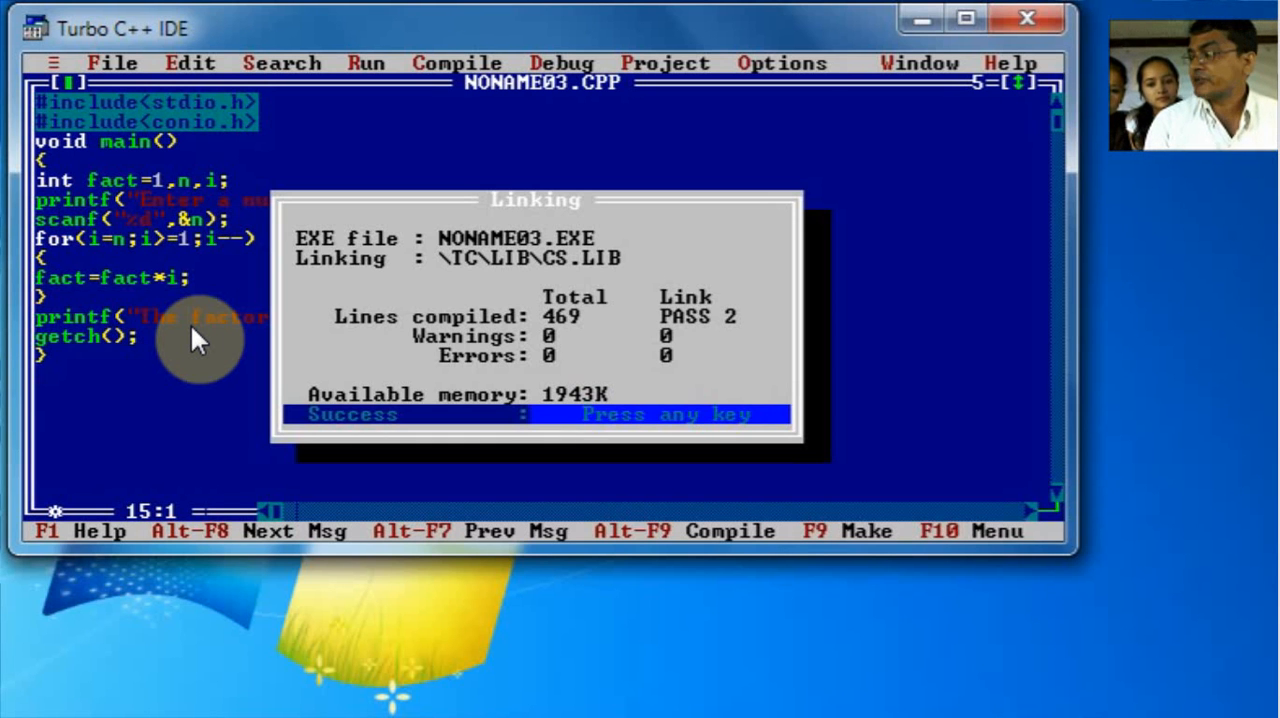
# - Dismiss the zero-error link report and run the program with Ctrl+F9
pyautogui.press('enter')
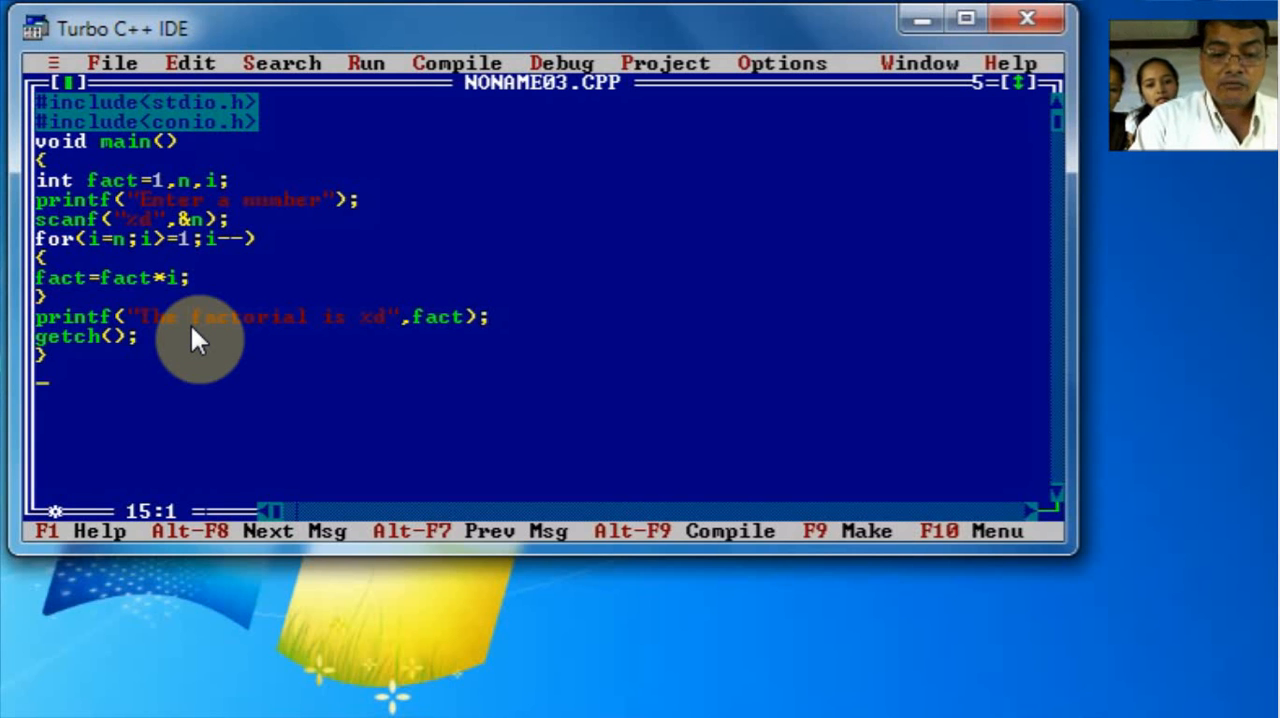
pyautogui.press('ctrl+F9')
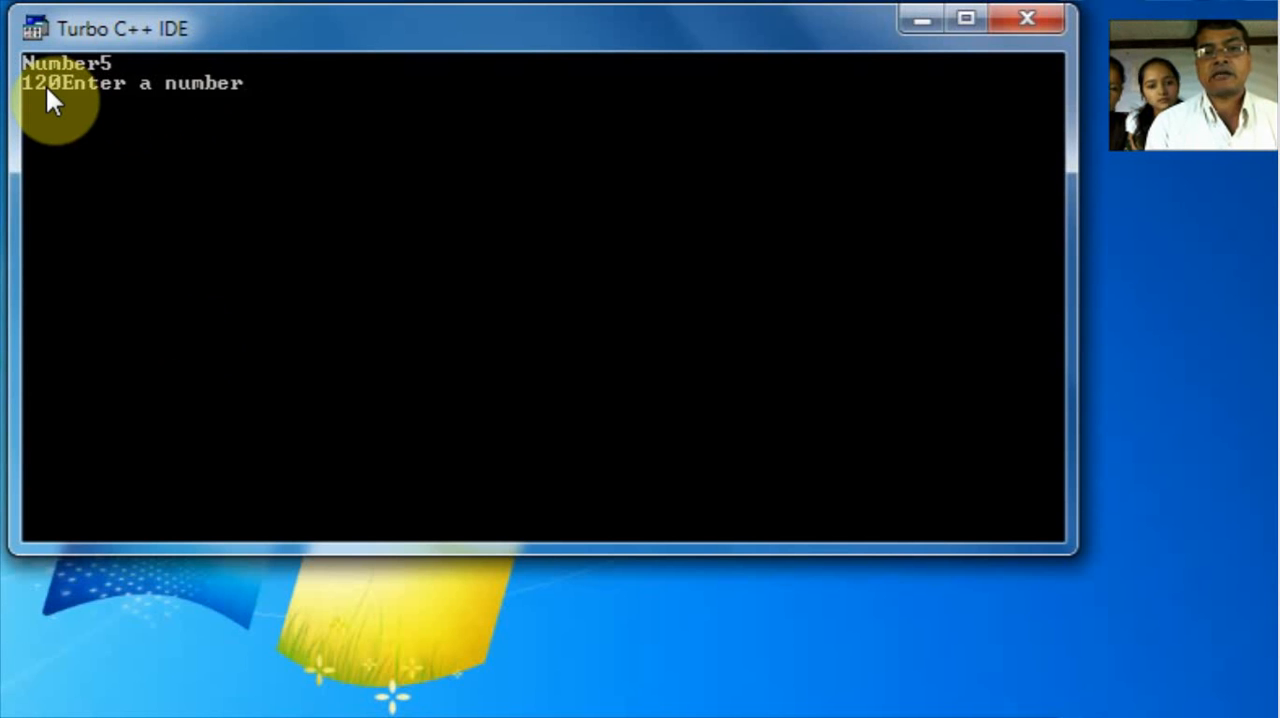
pyautogui.moveTo(82, 100)
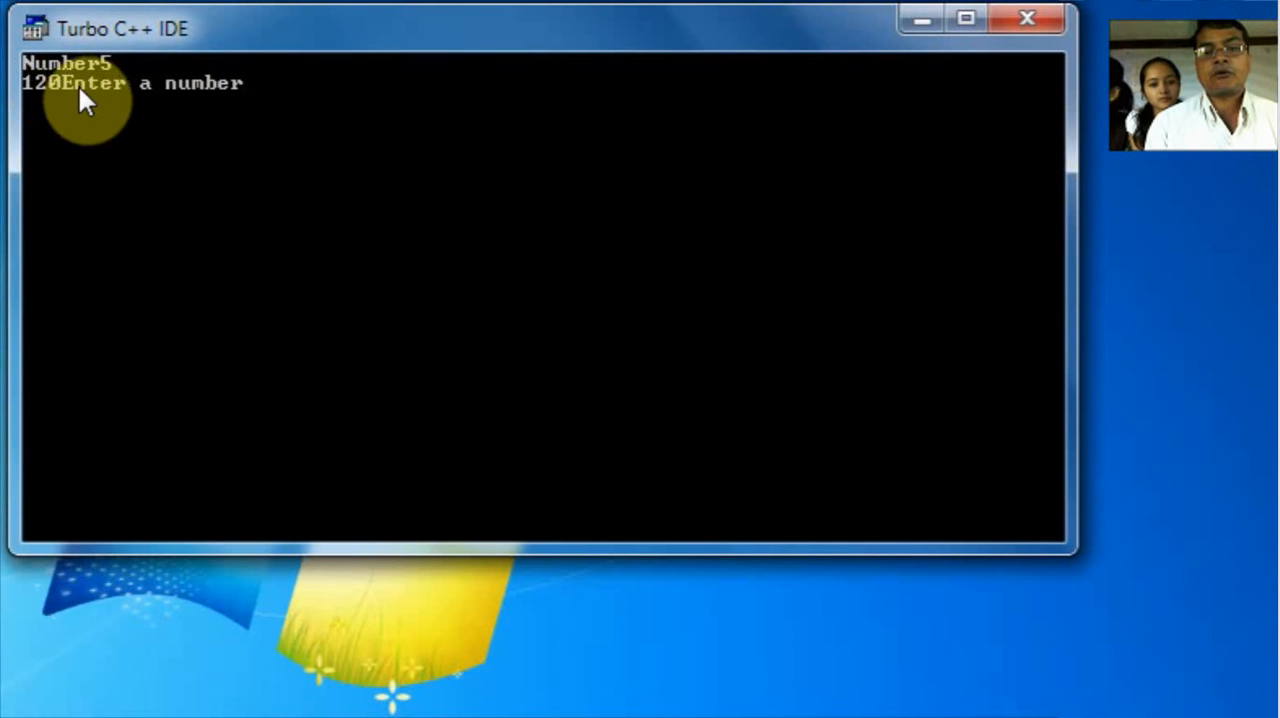
pyautogui.moveTo(230, 150)
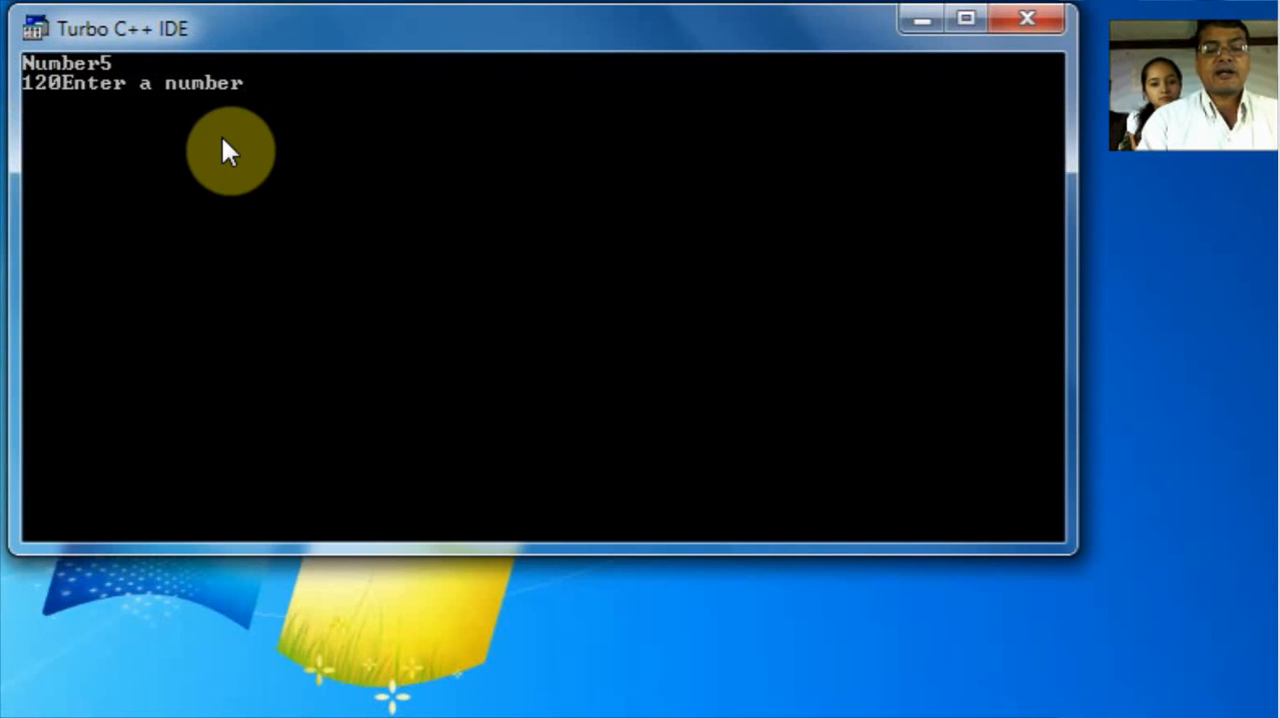
# - Enter 6 at the prompt to get 'The factorial is 720'
pyautogui.write('6')
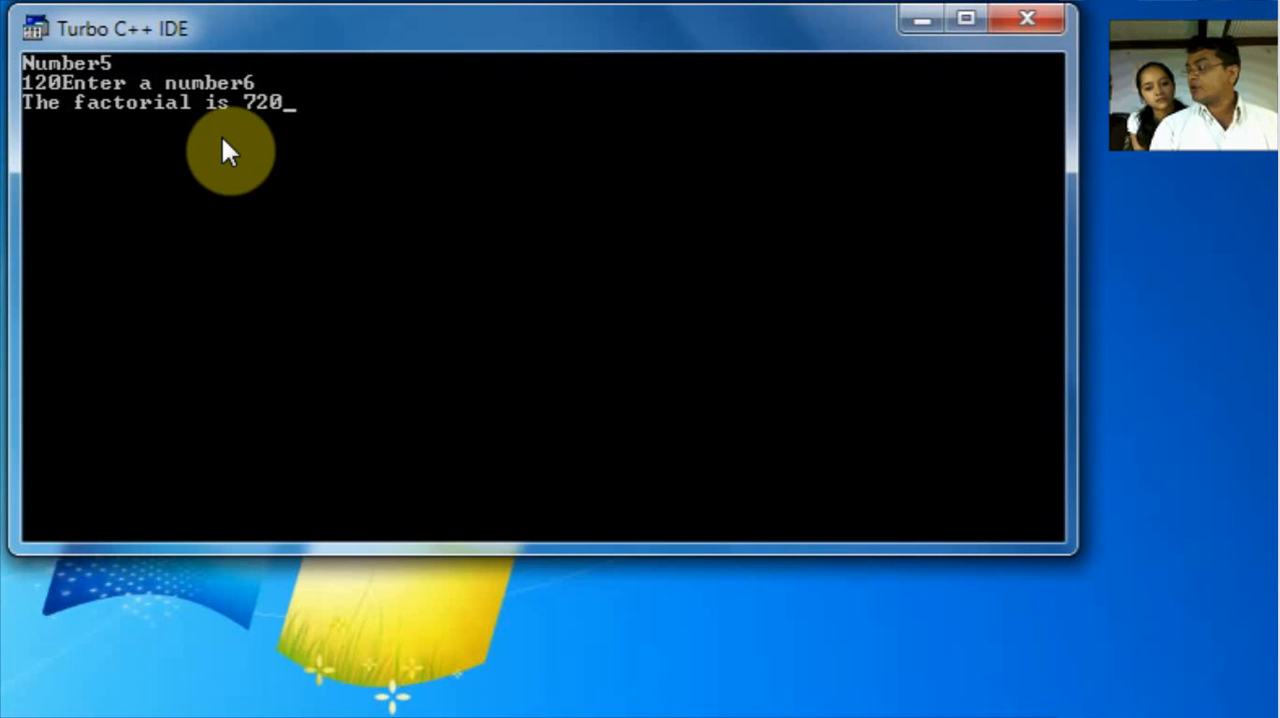
pyautogui.moveTo(156, 140)
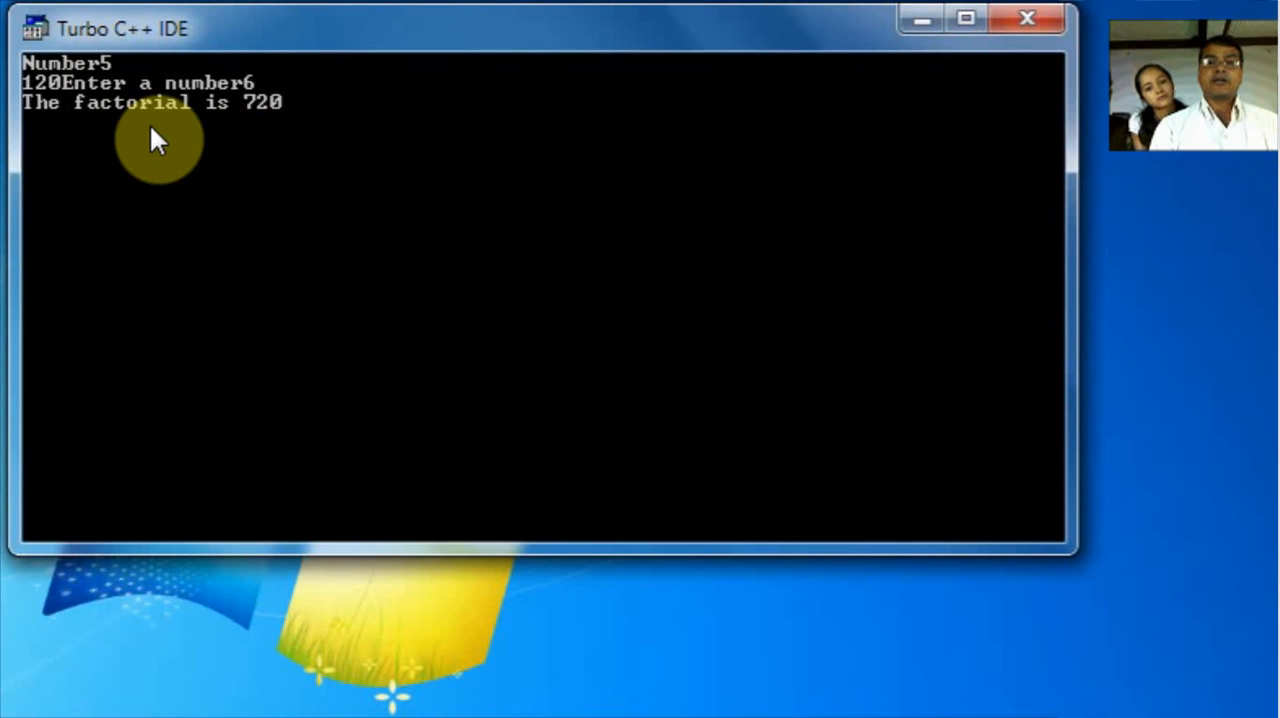